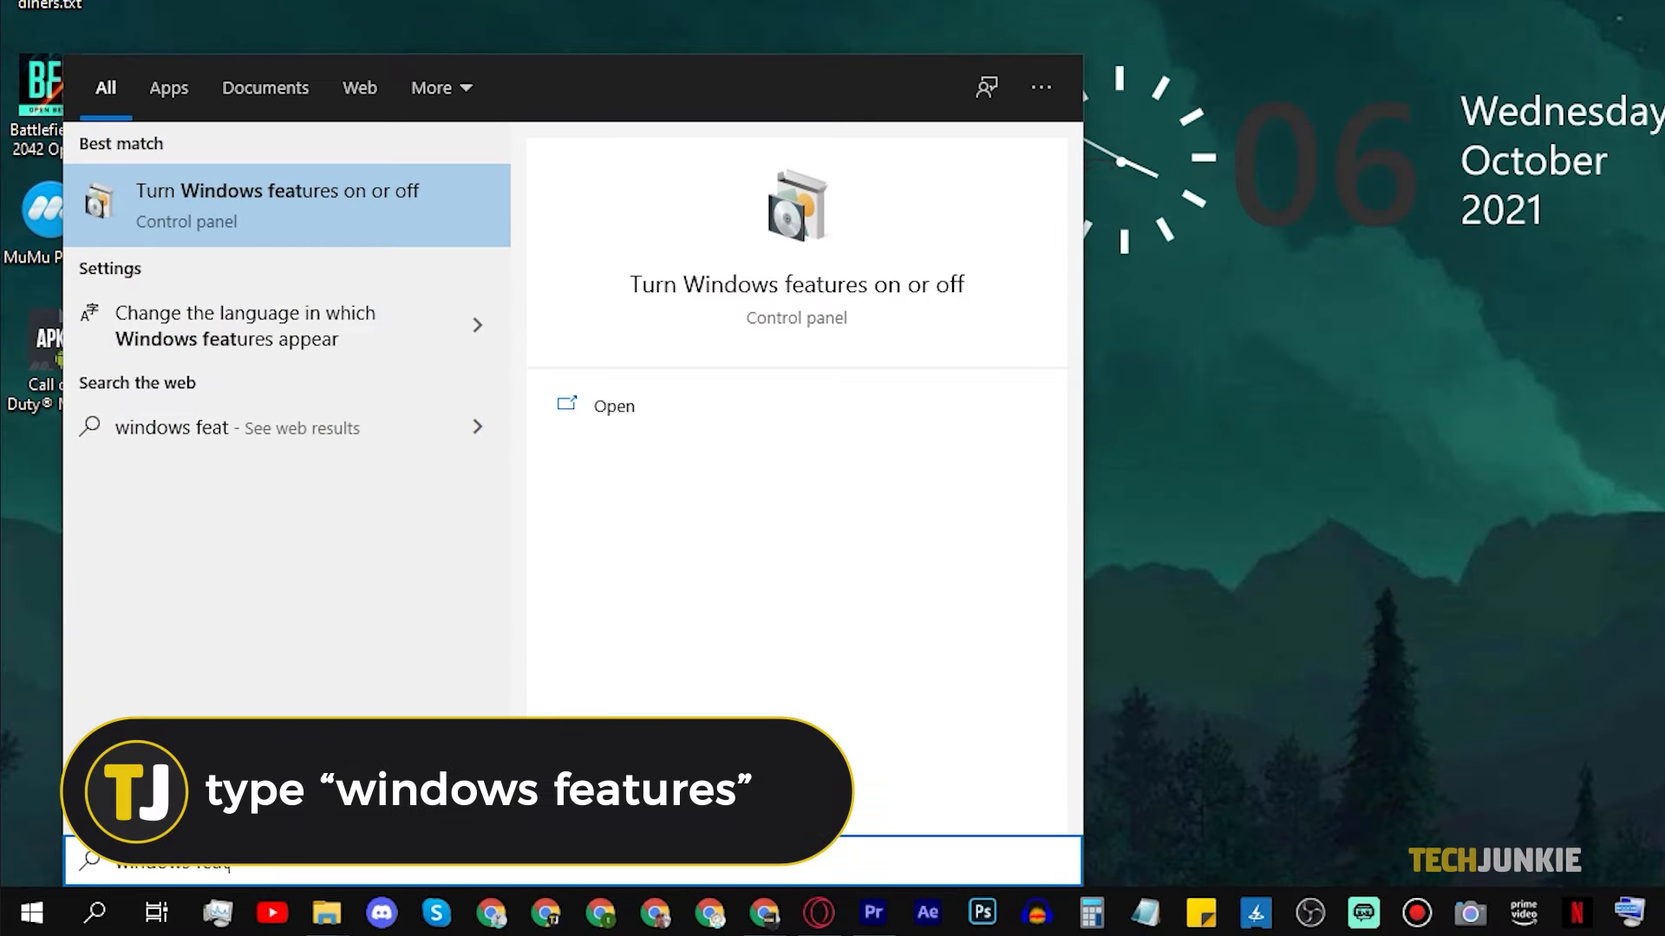
Turn off Hyper-V and Windows Sandbox in Windows Features and confirm with OK.
click(613, 405)
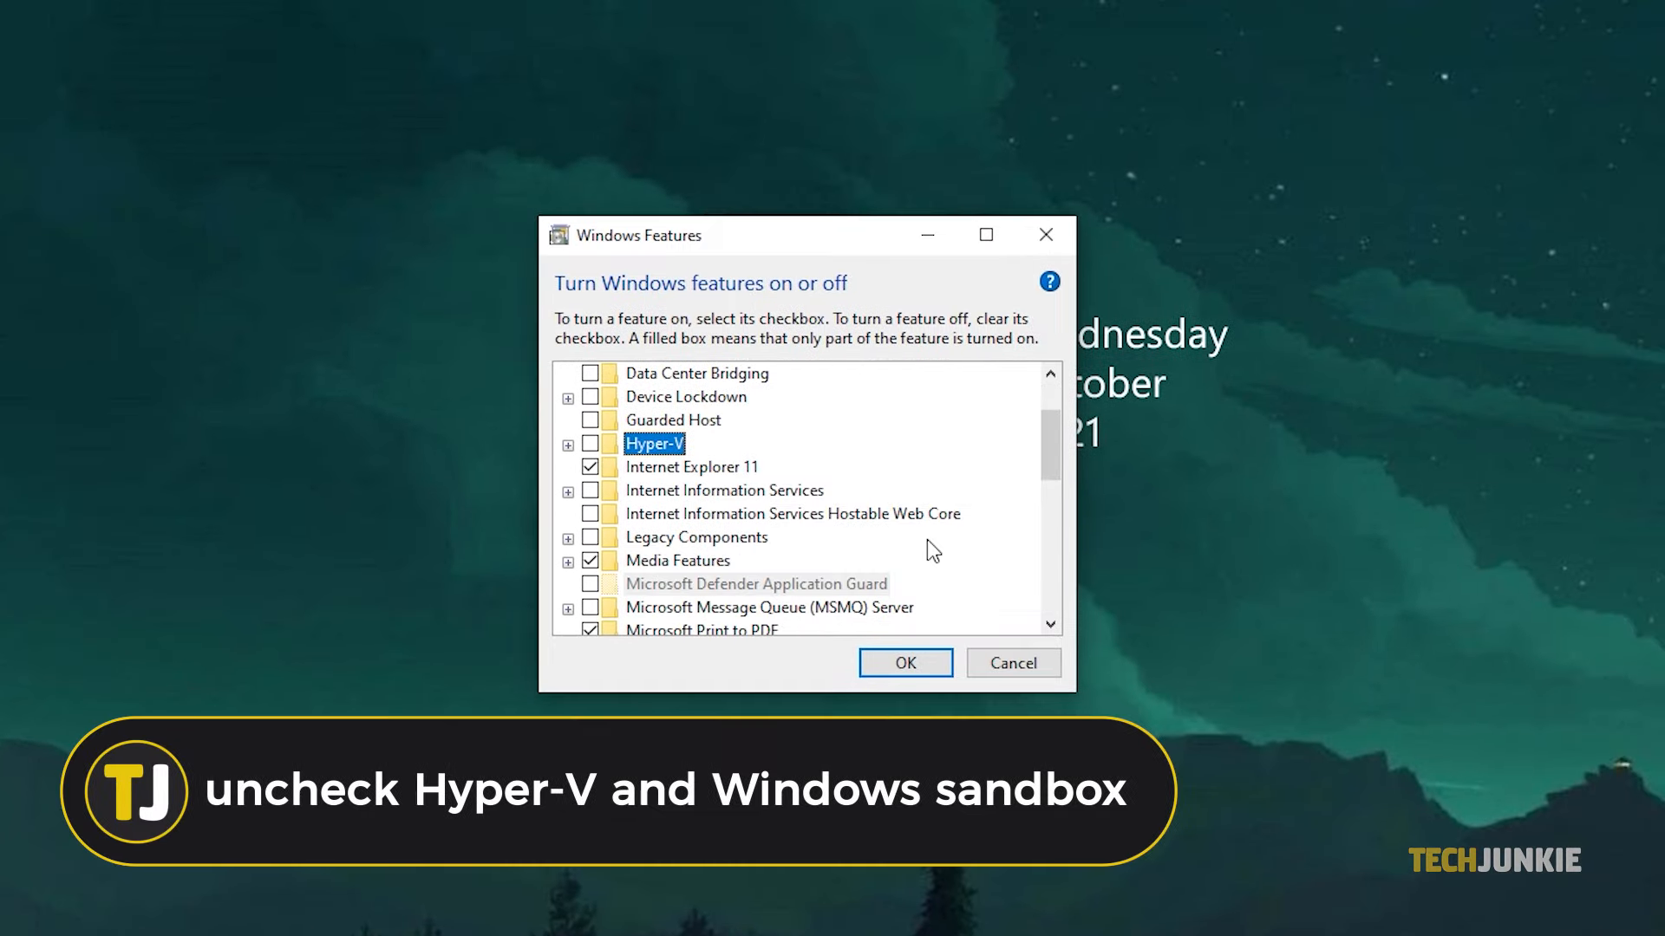
scroll(down, 3)
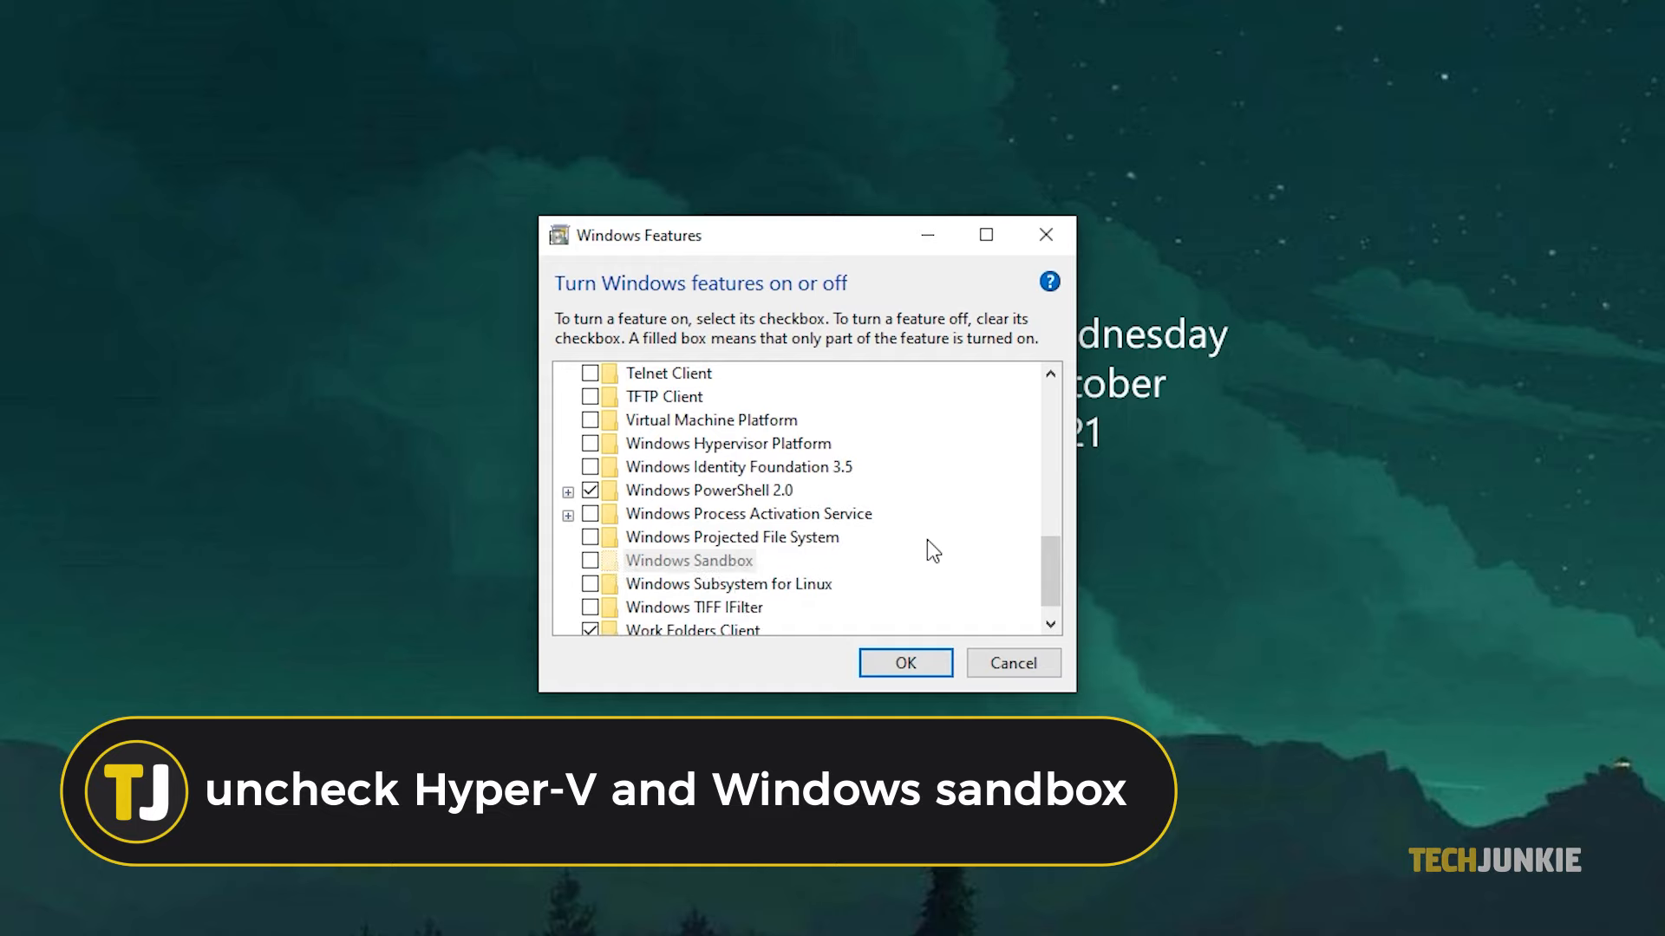
click(904, 661)
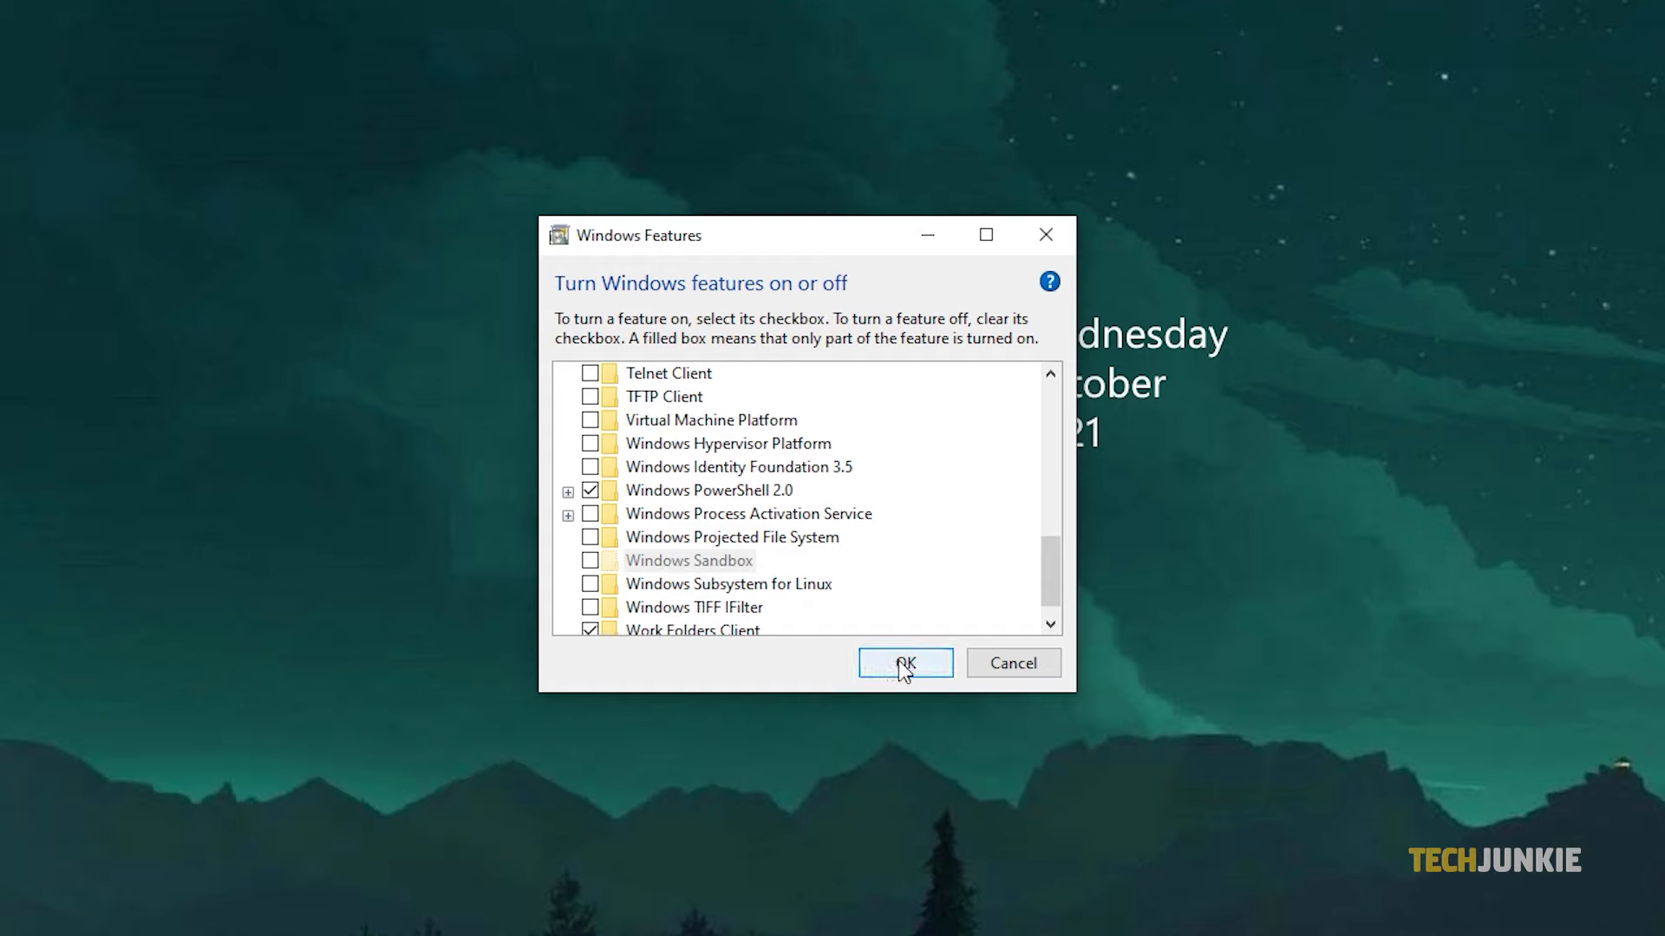
click(904, 663)
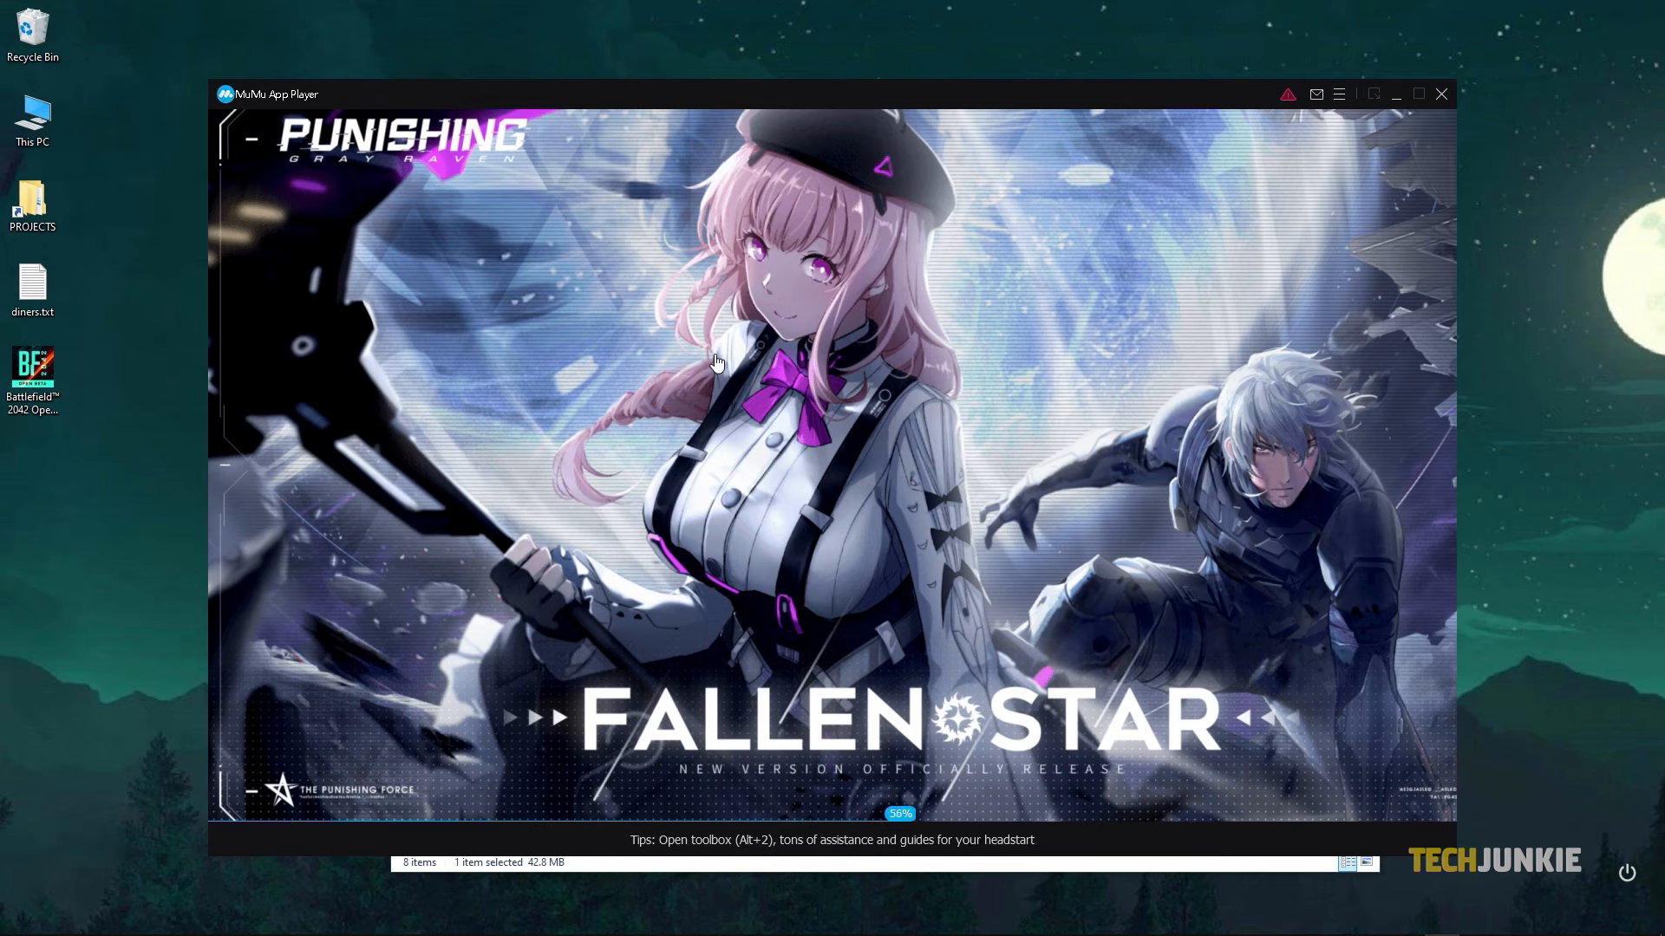
Close the loading MuMu App Player window and search Windows for 'mumu'.
click(1395, 93)
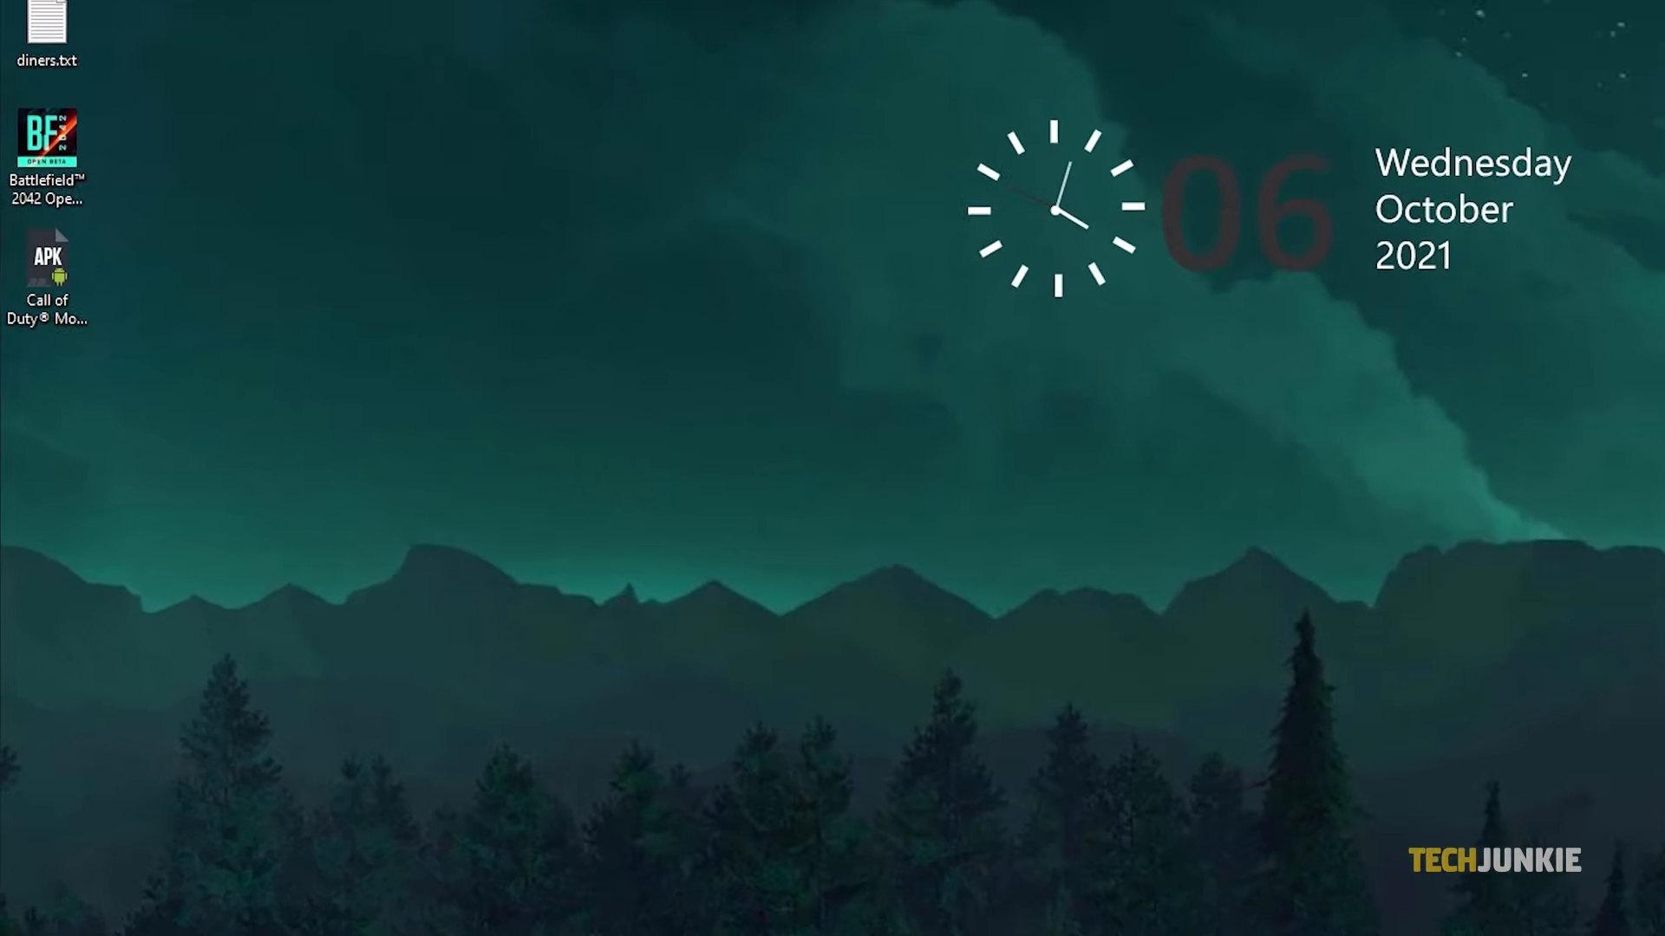
text(mumu)
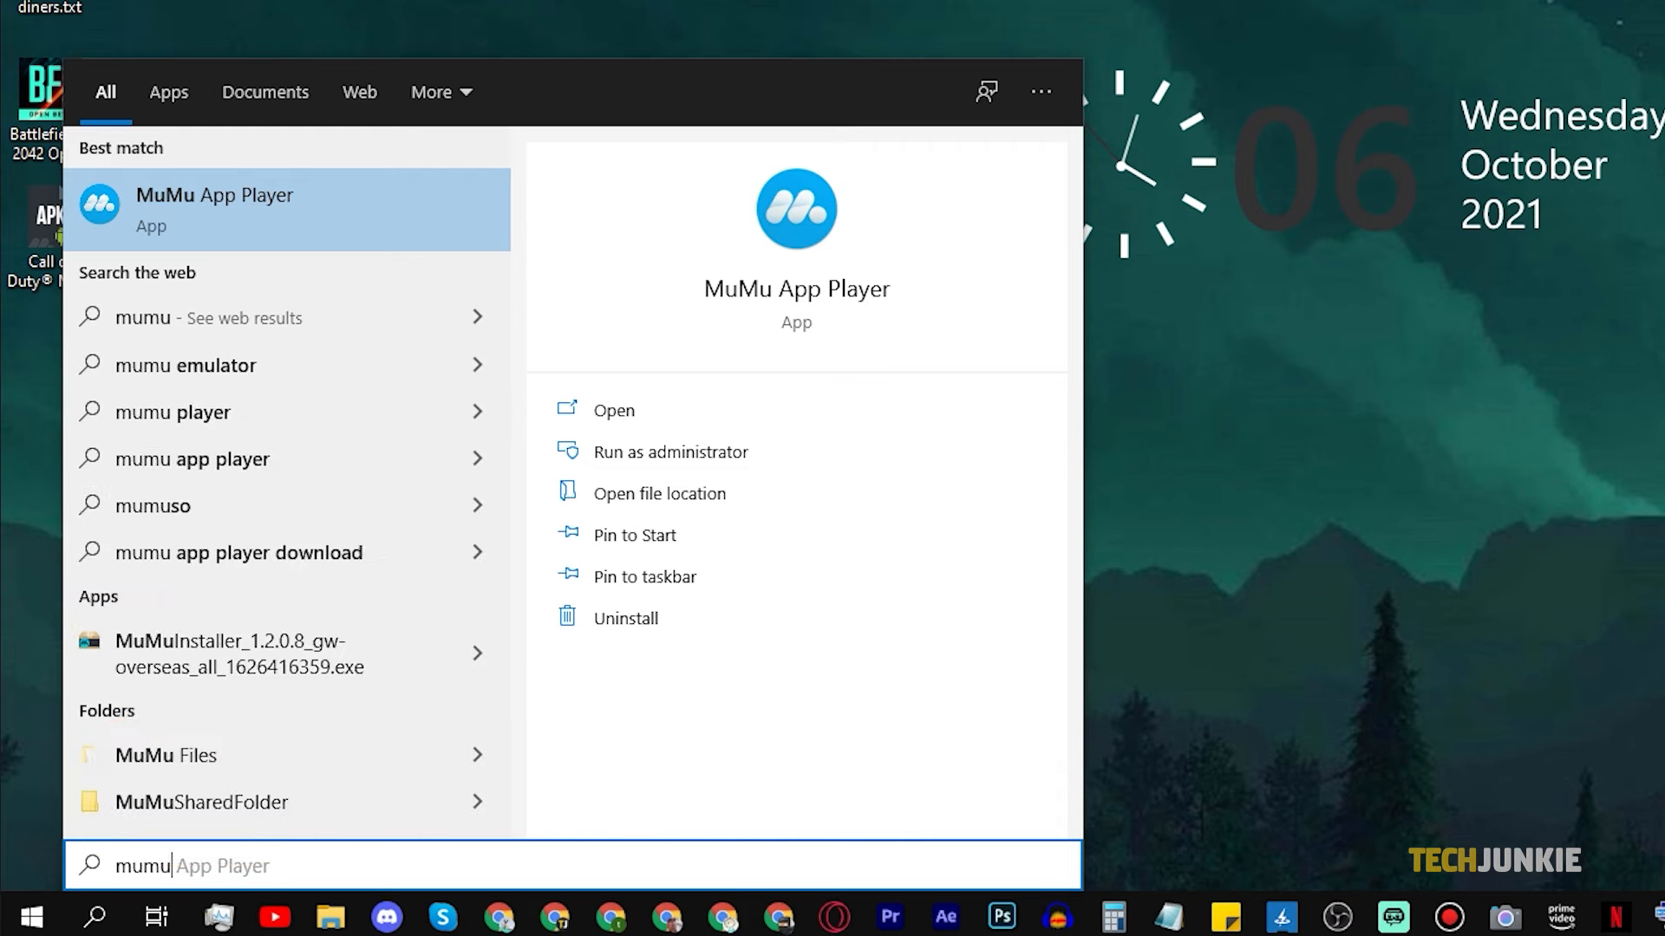
Relaunch MuMu App Player, defer Google Play login, and open the APK install picker.
click(612, 410)
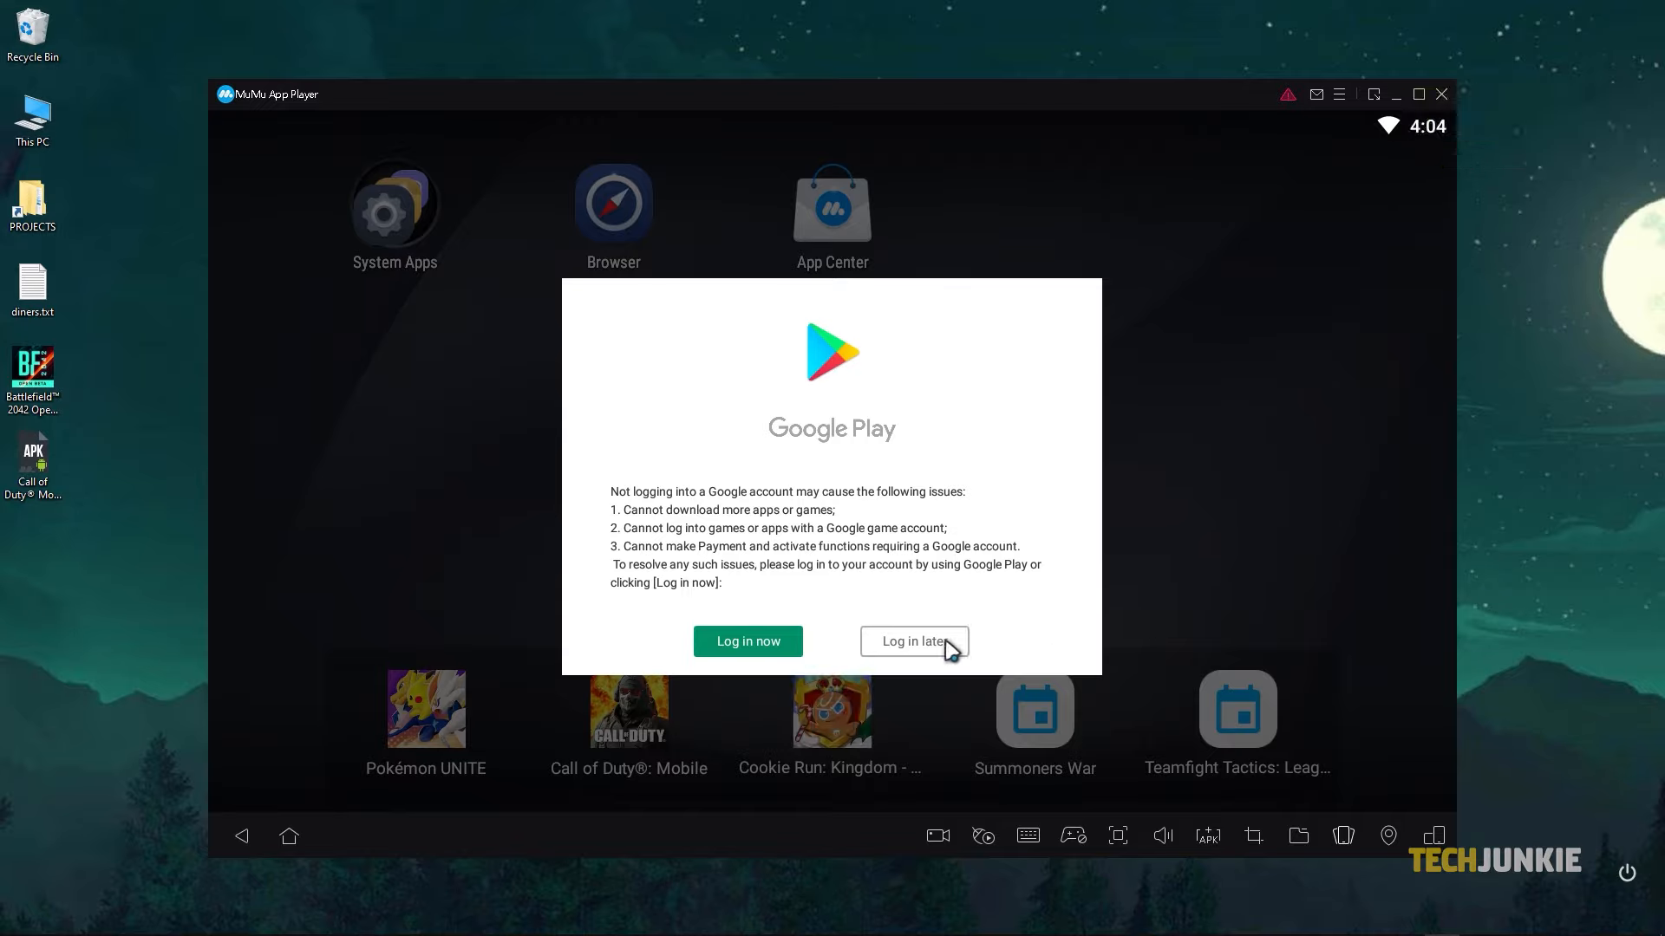
click(911, 642)
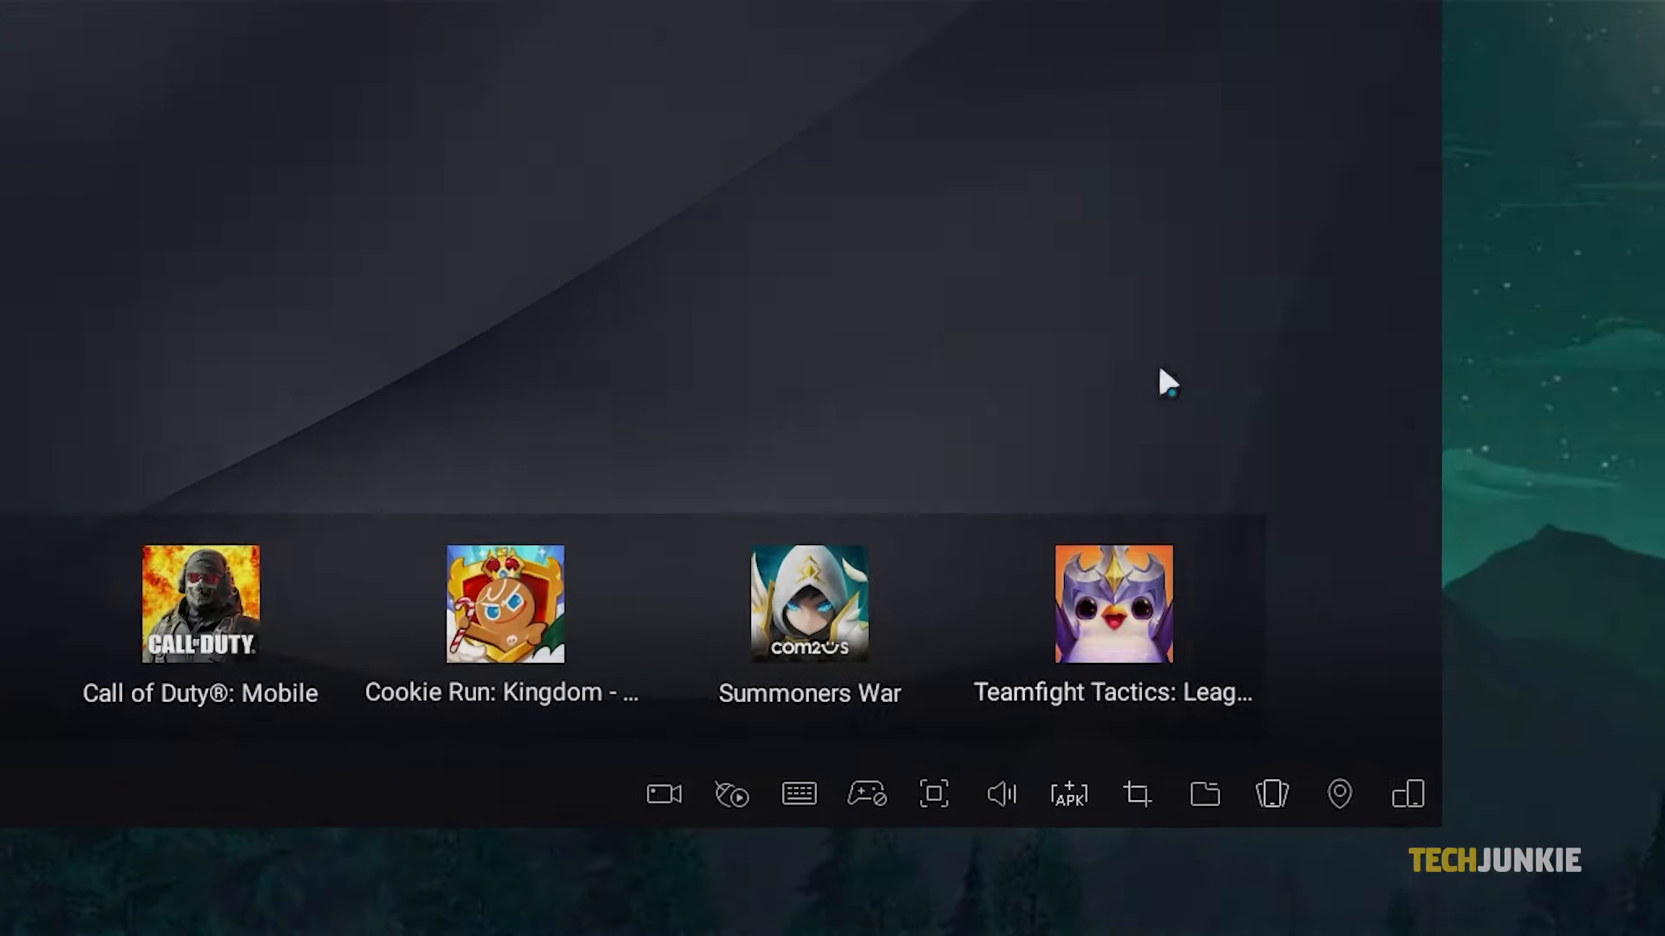
click(1067, 794)
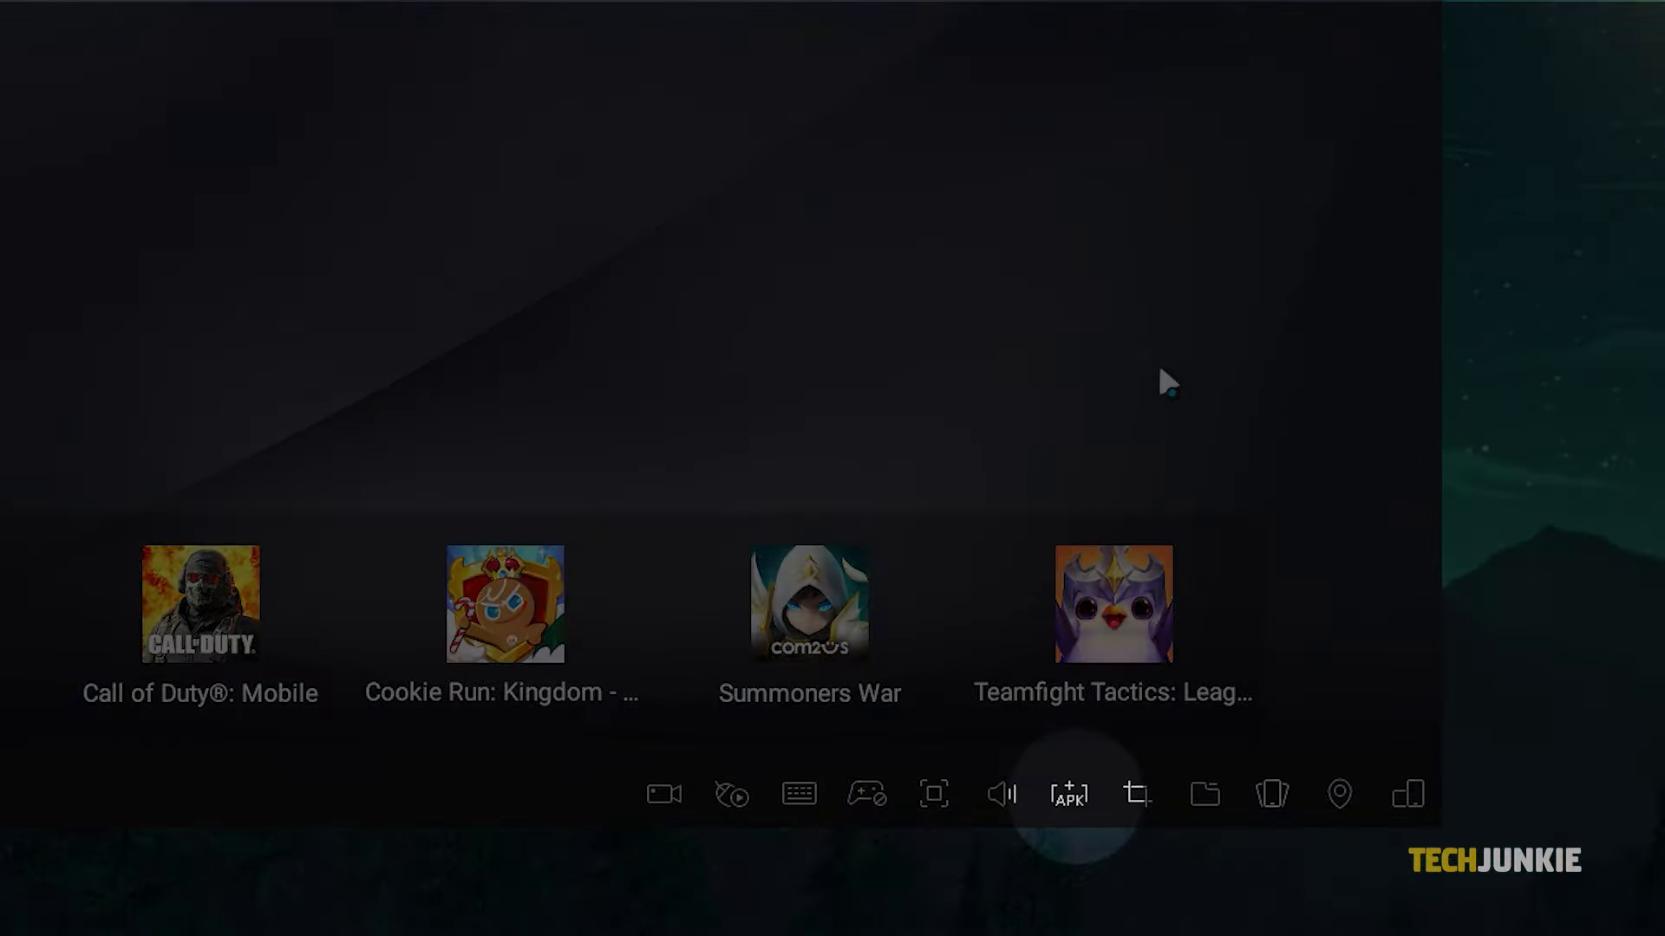
click(1069, 794)
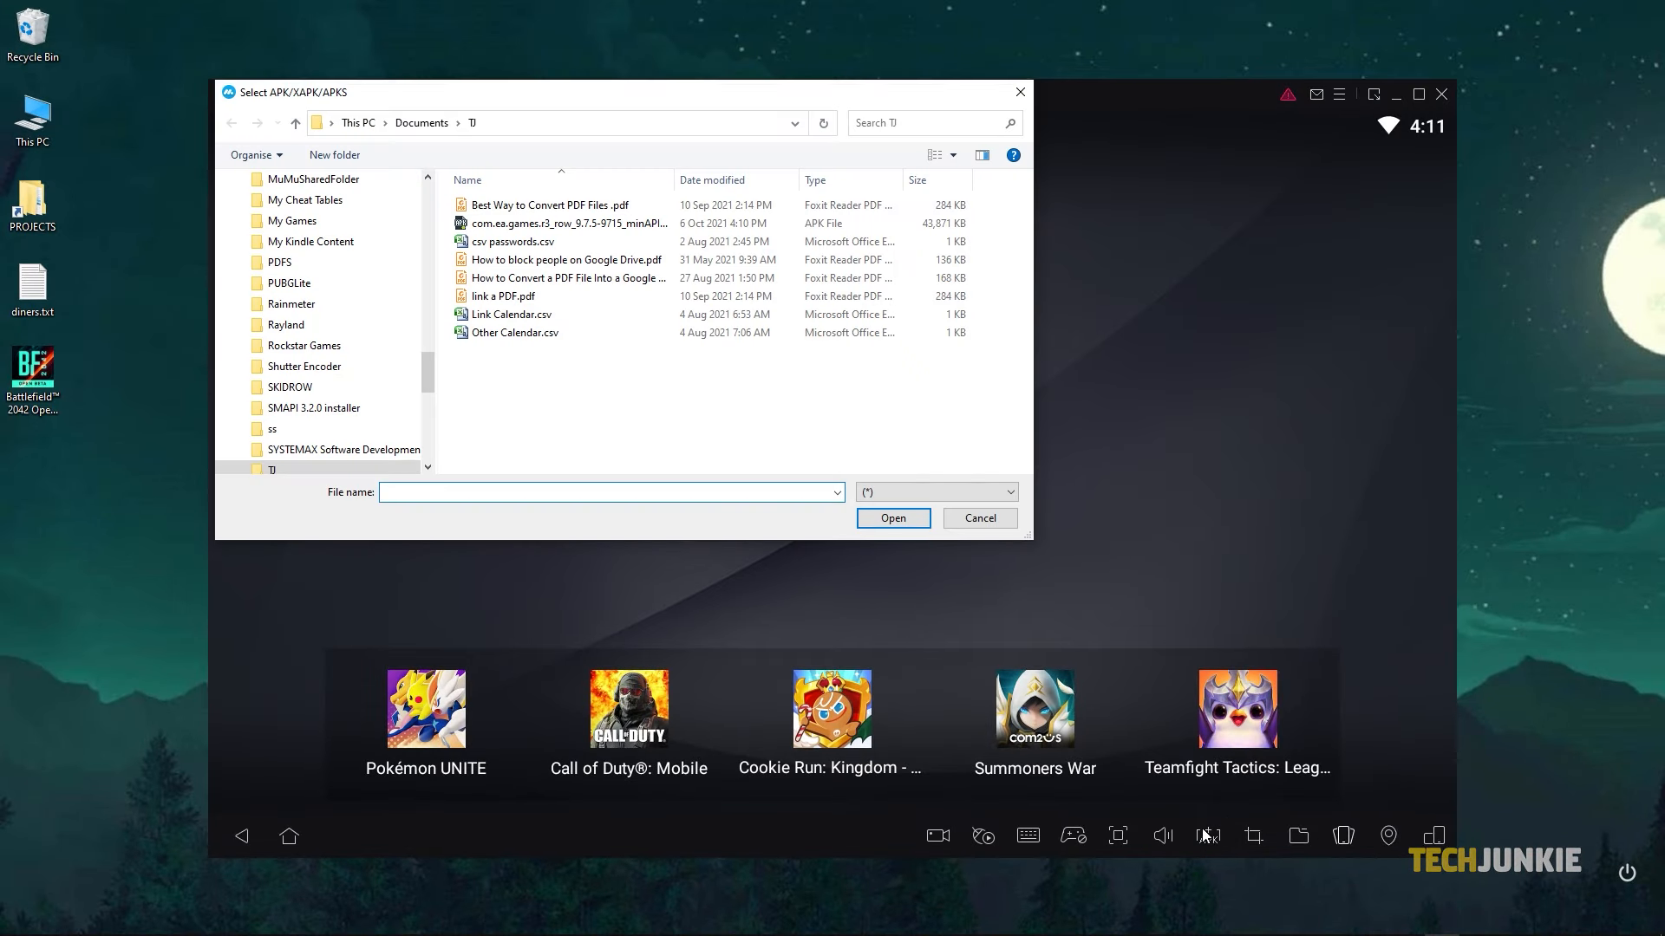
Install Real Racing 3 from the com.ea.games APK file.
click(568, 223)
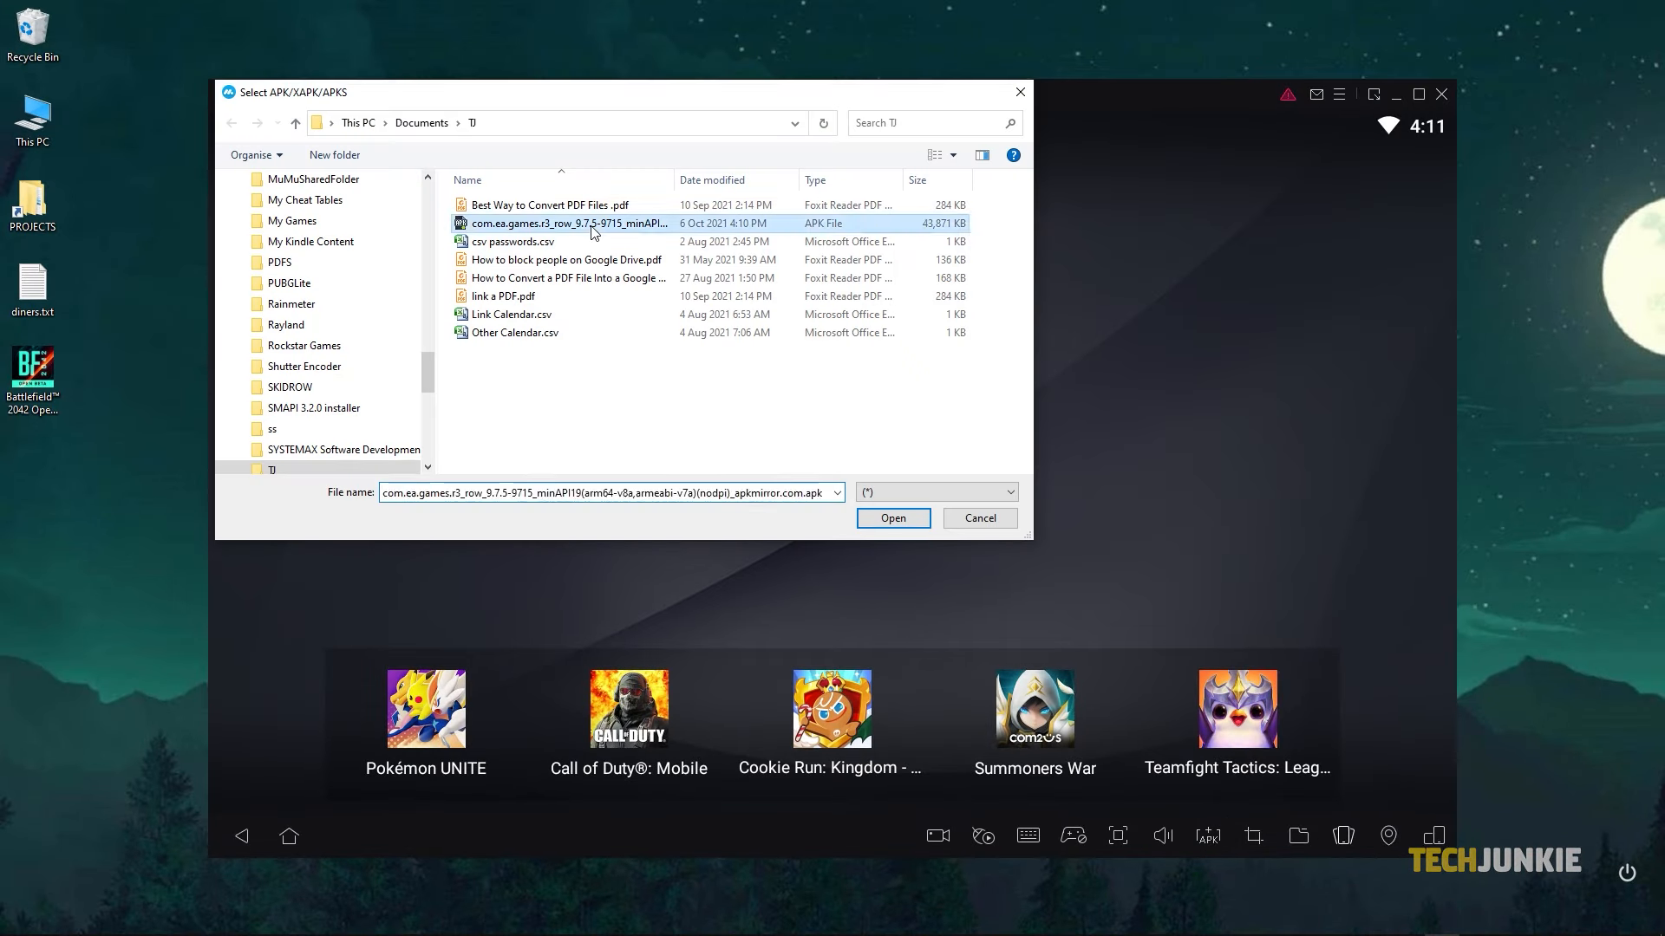
click(891, 519)
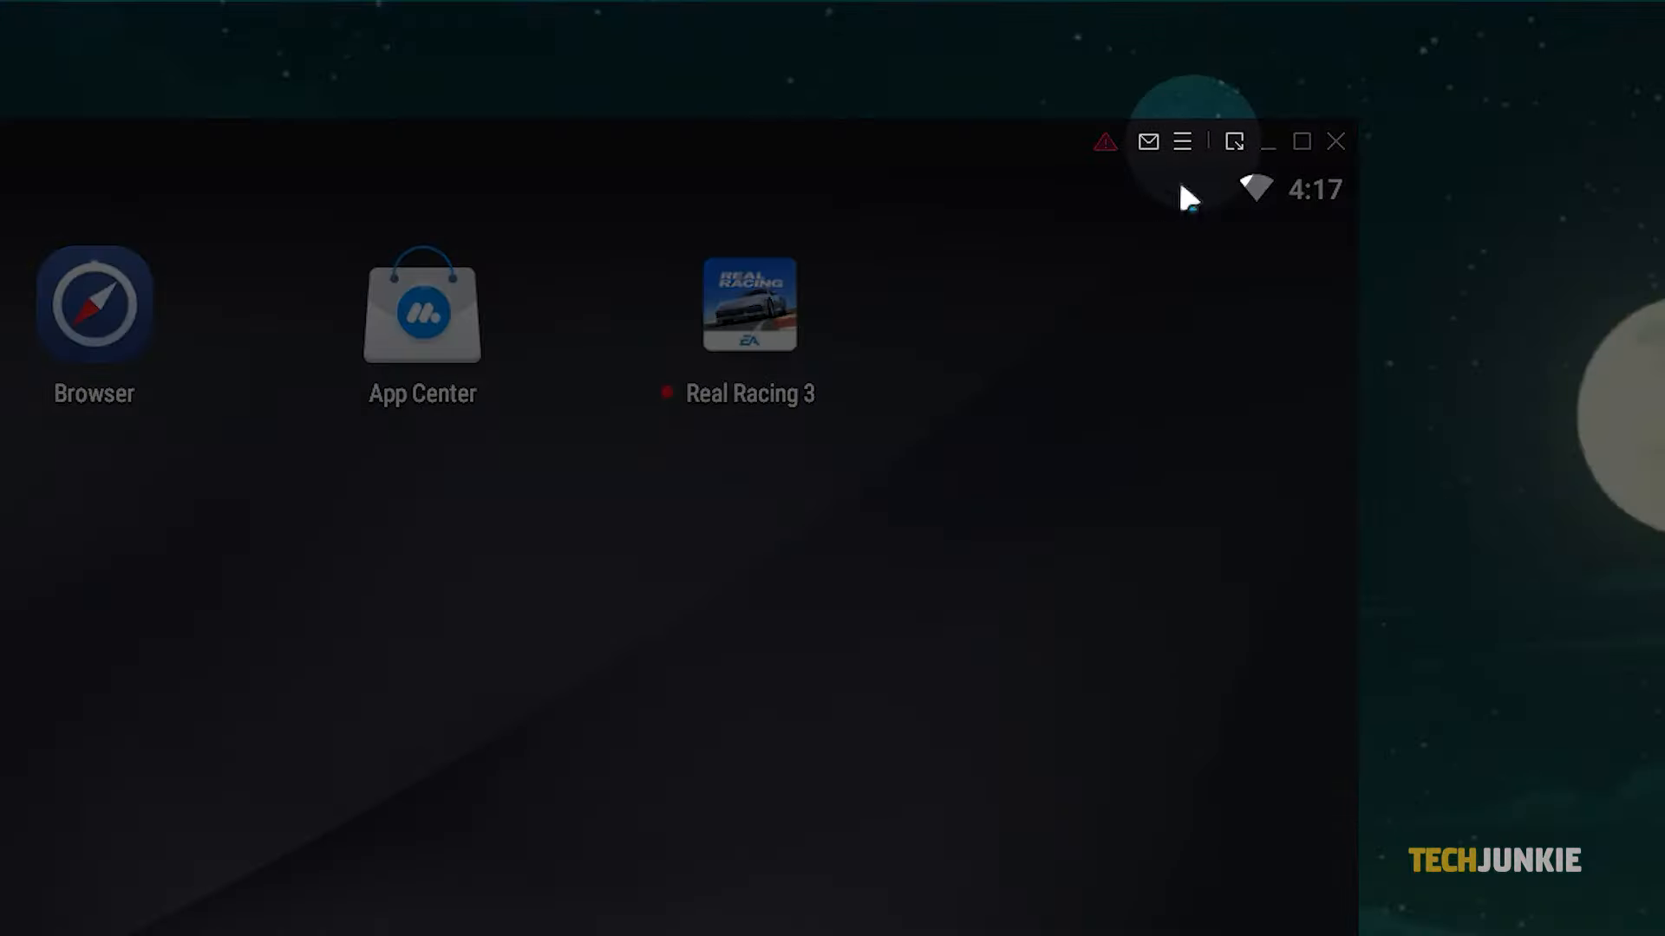
Open MuMu Settings from the title-bar menu and show the Game settings frame-rate page.
click(1181, 141)
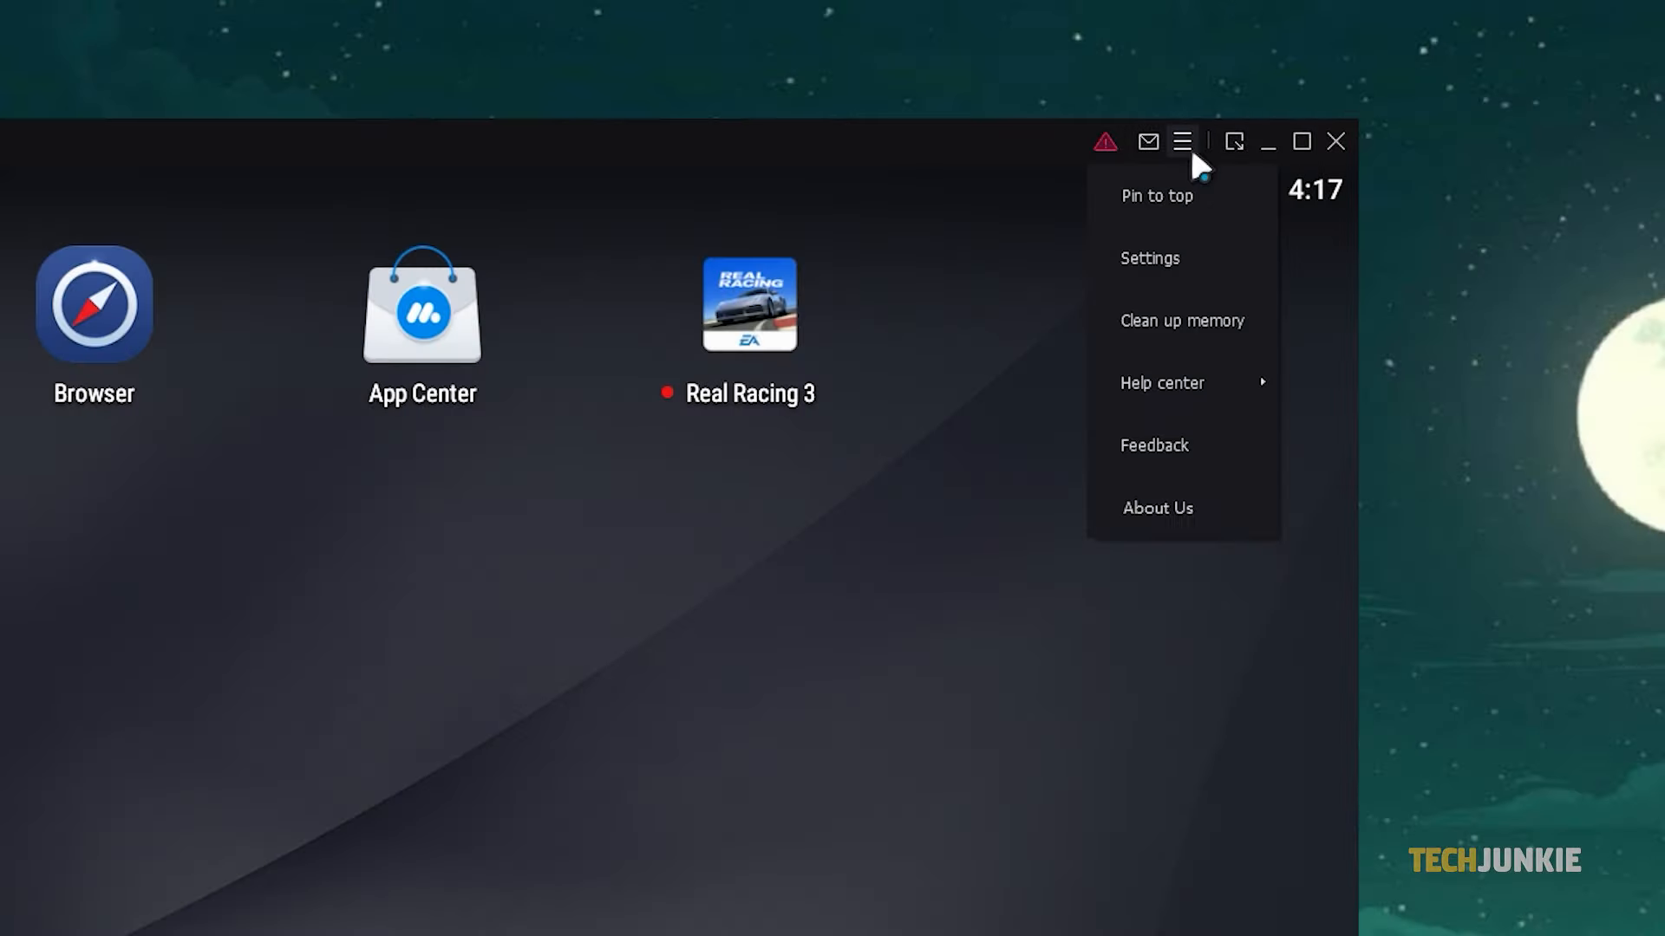
click(1148, 258)
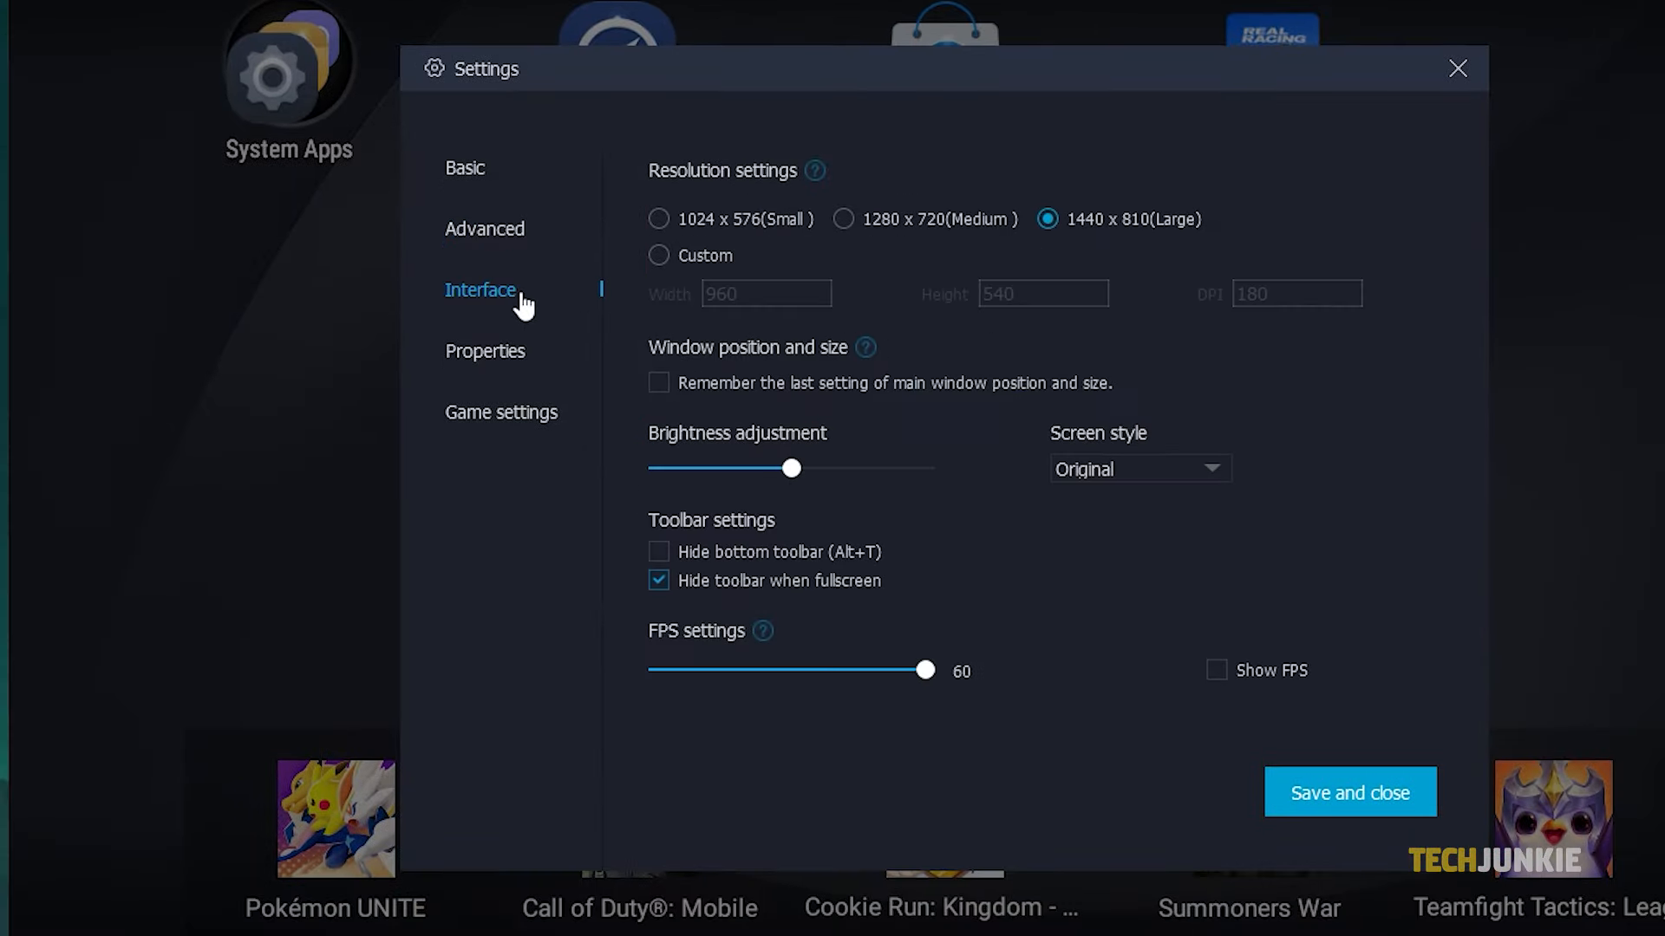
click(500, 412)
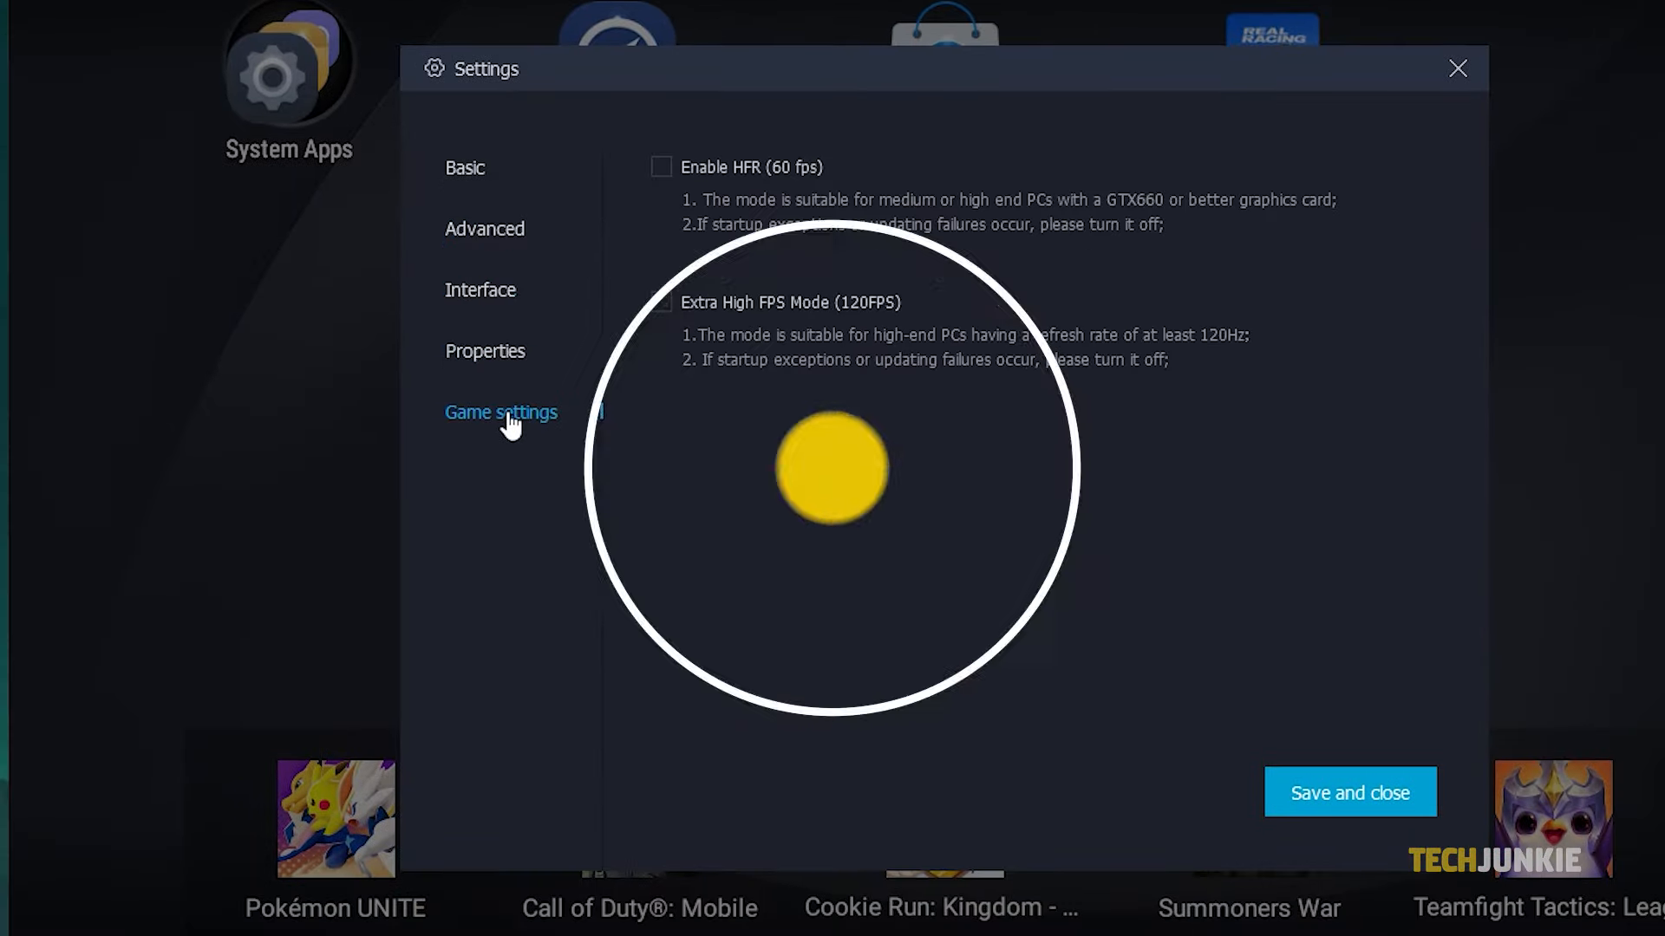